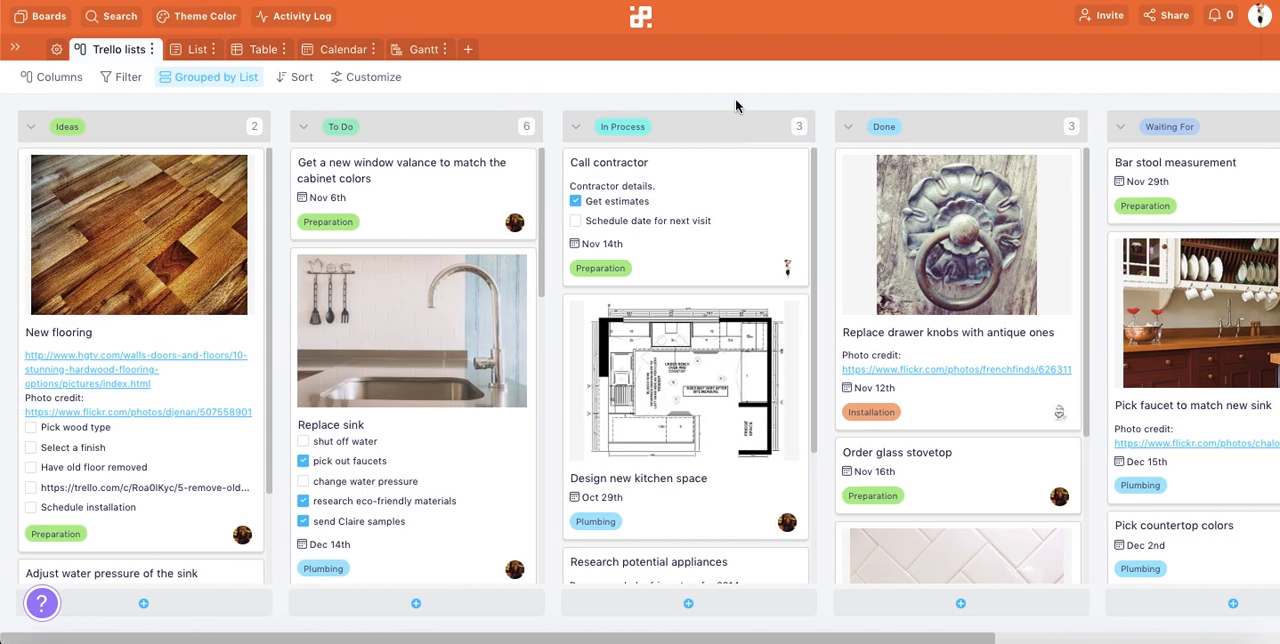
{"action": "mouse_move", "coordinate": [570, 118]}
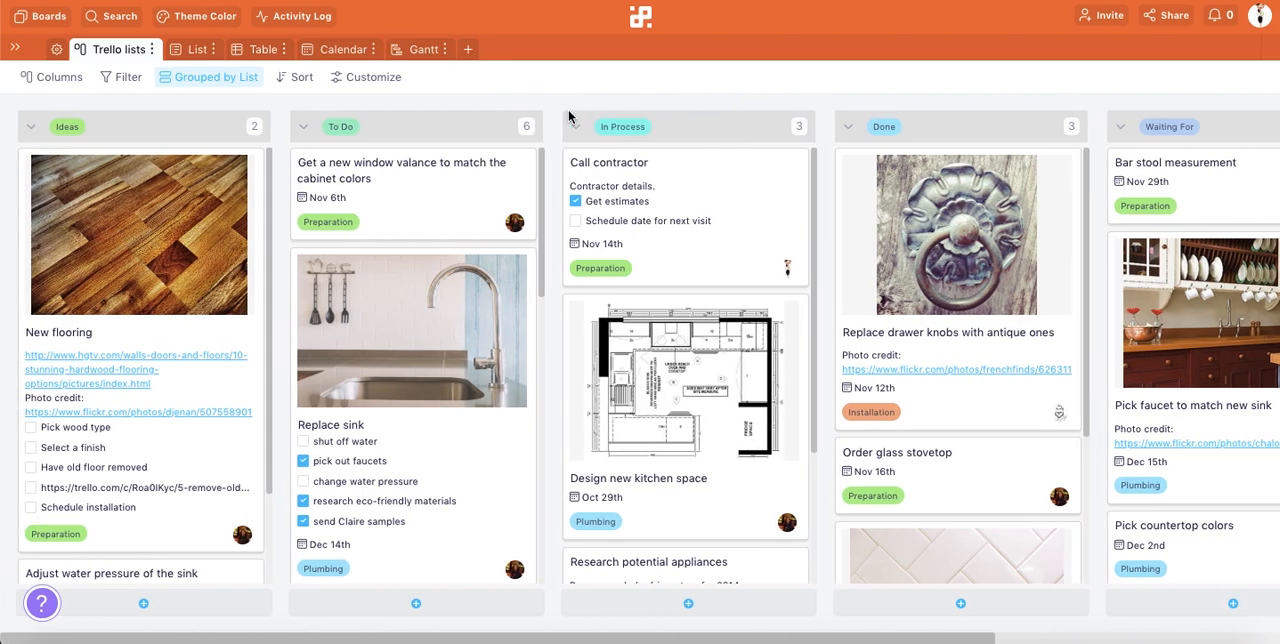
{"action": "mouse_move", "coordinate": [241, 68]}
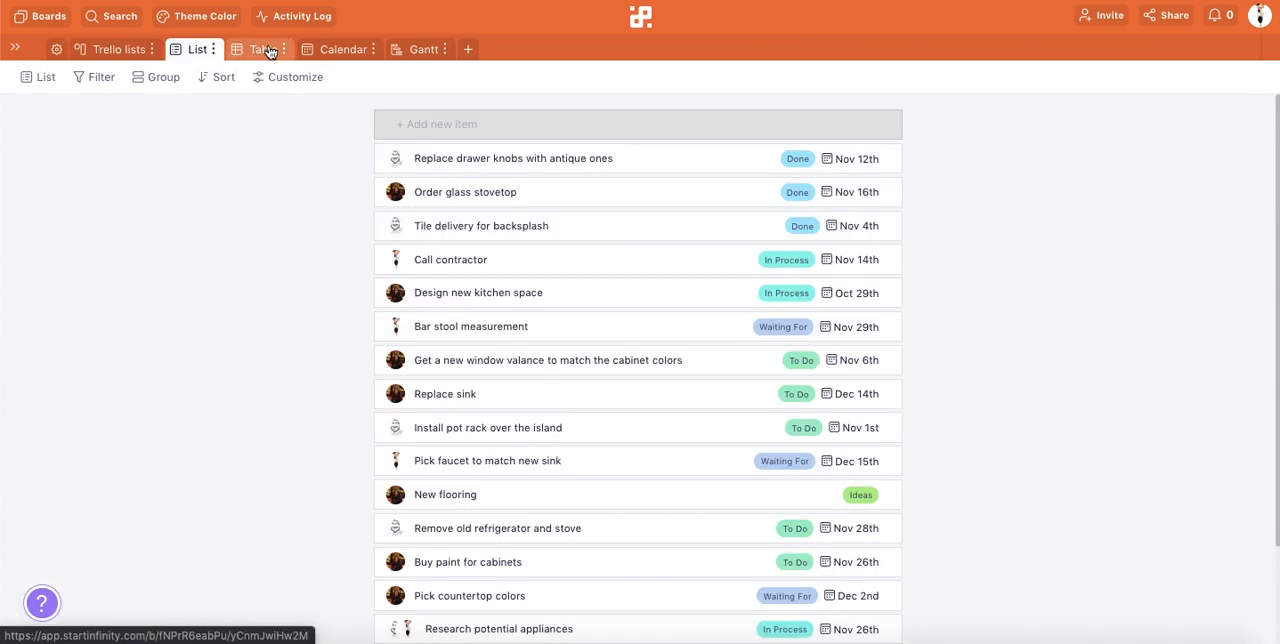
Browse the board as table and calendar, then group the table rows by Tag.
{"action": "left_click", "coordinate": [343, 48]}
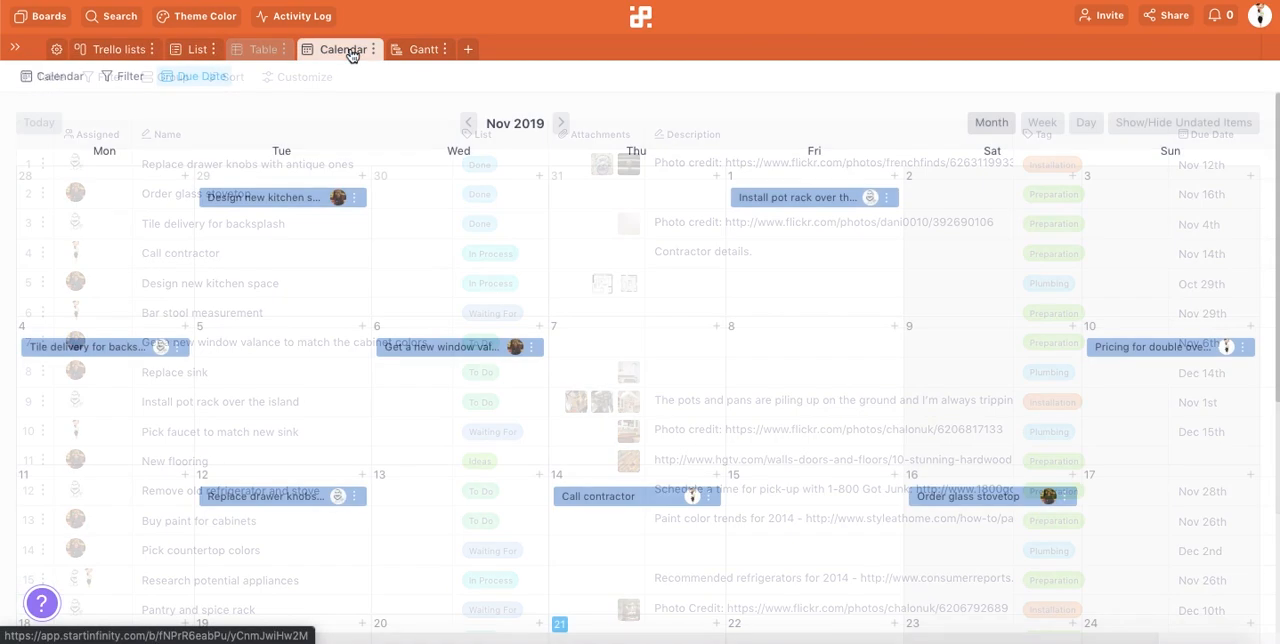
{"action": "left_click", "coordinate": [422, 48]}
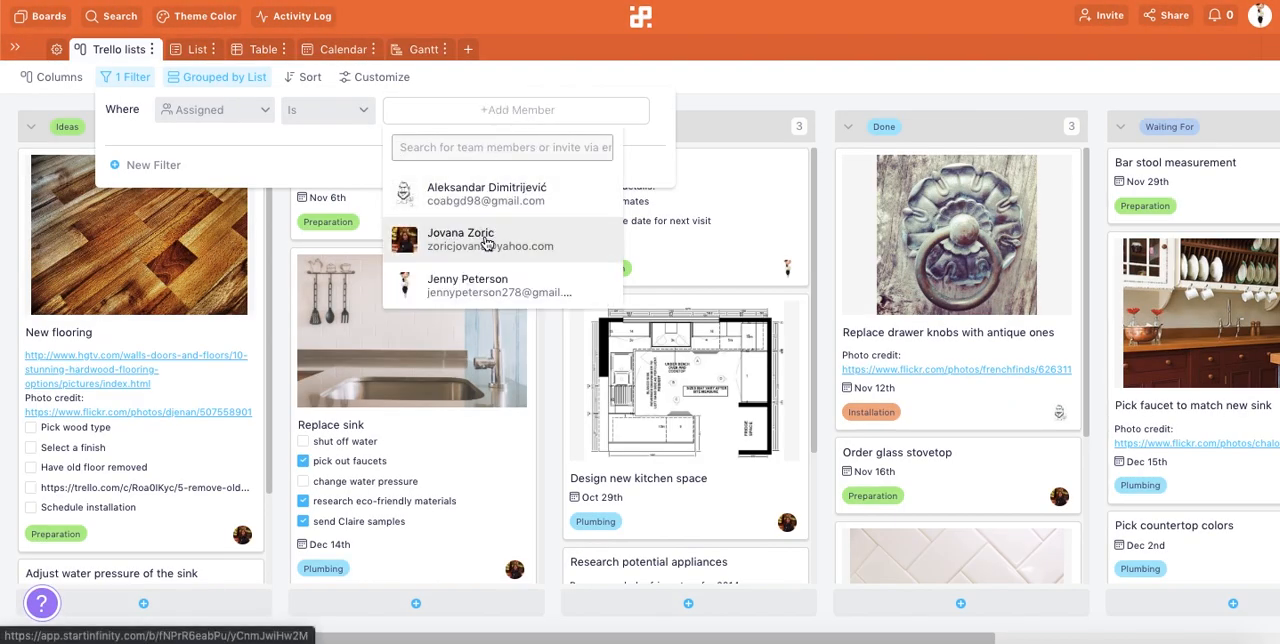
{"action": "left_click", "coordinate": [262, 48]}
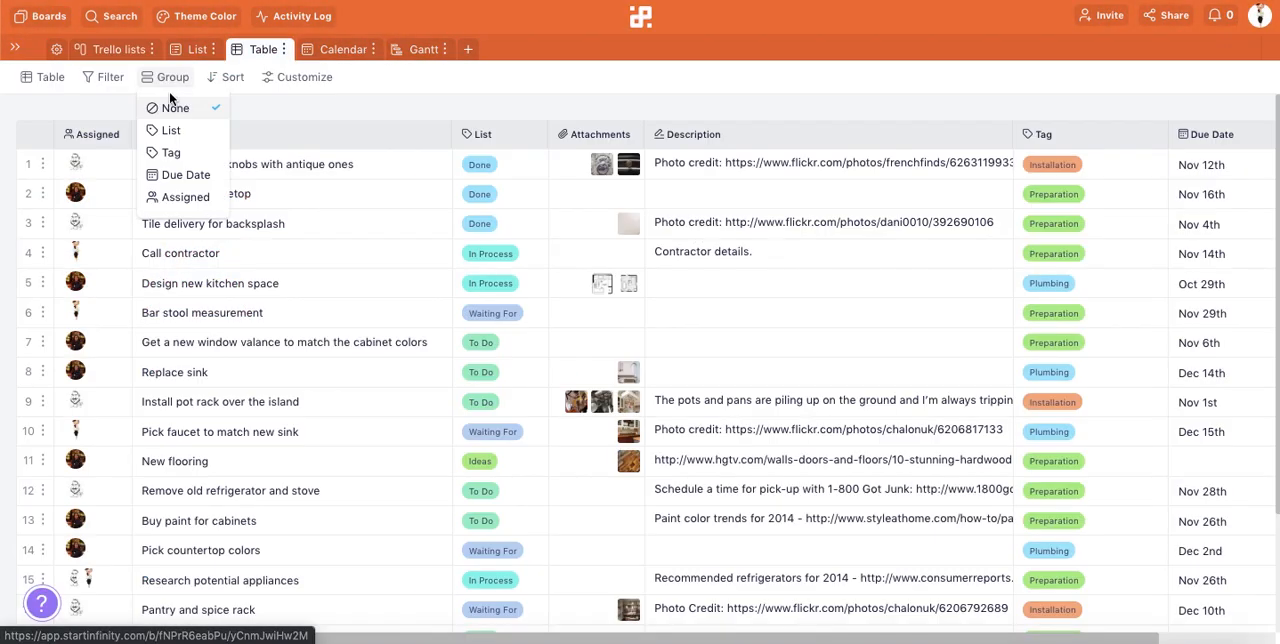
{"action": "left_click", "coordinate": [170, 152]}
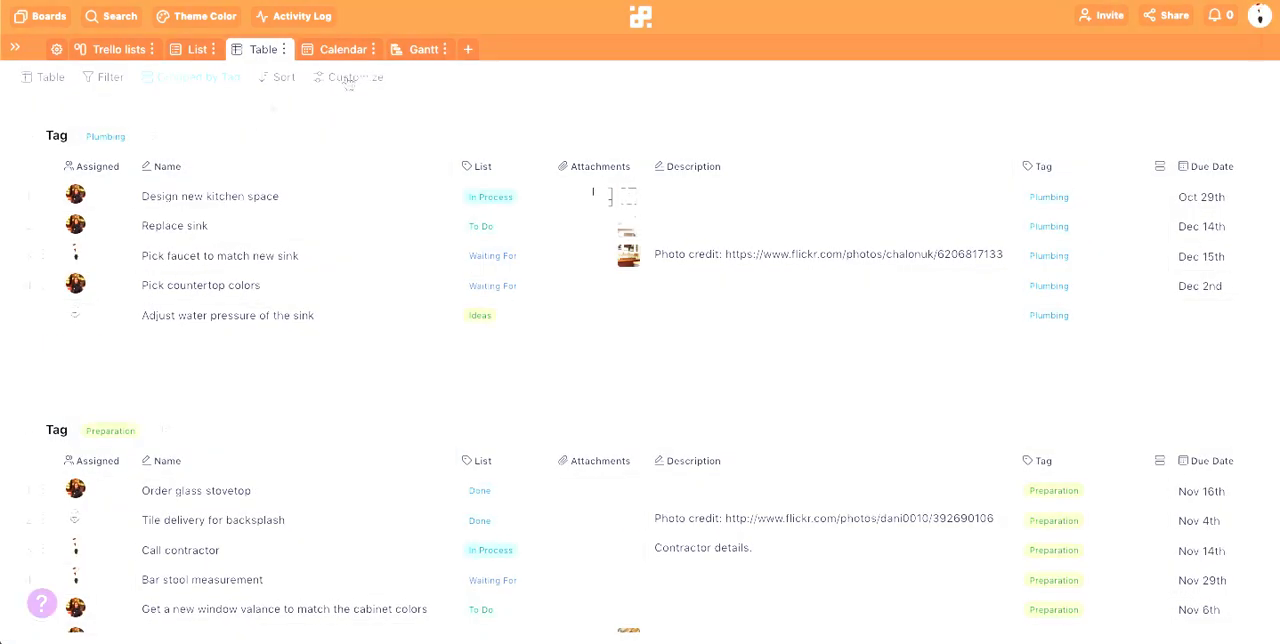
{"action": "left_click", "coordinate": [348, 77]}
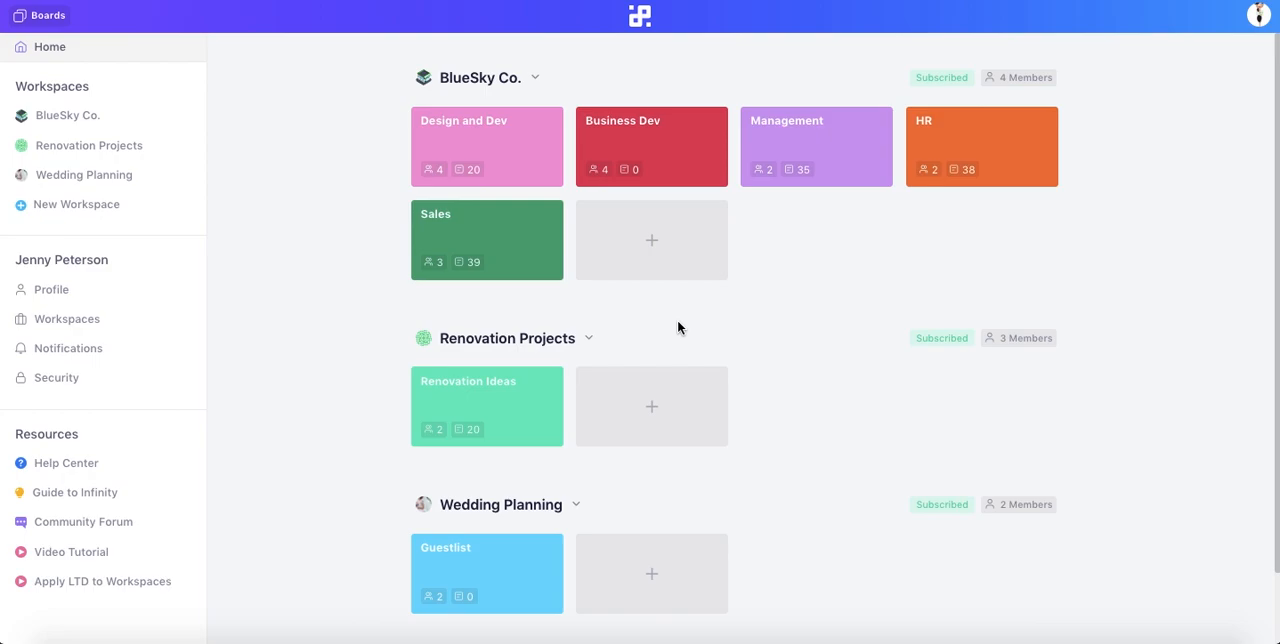
{"action": "mouse_move", "coordinate": [654, 406]}
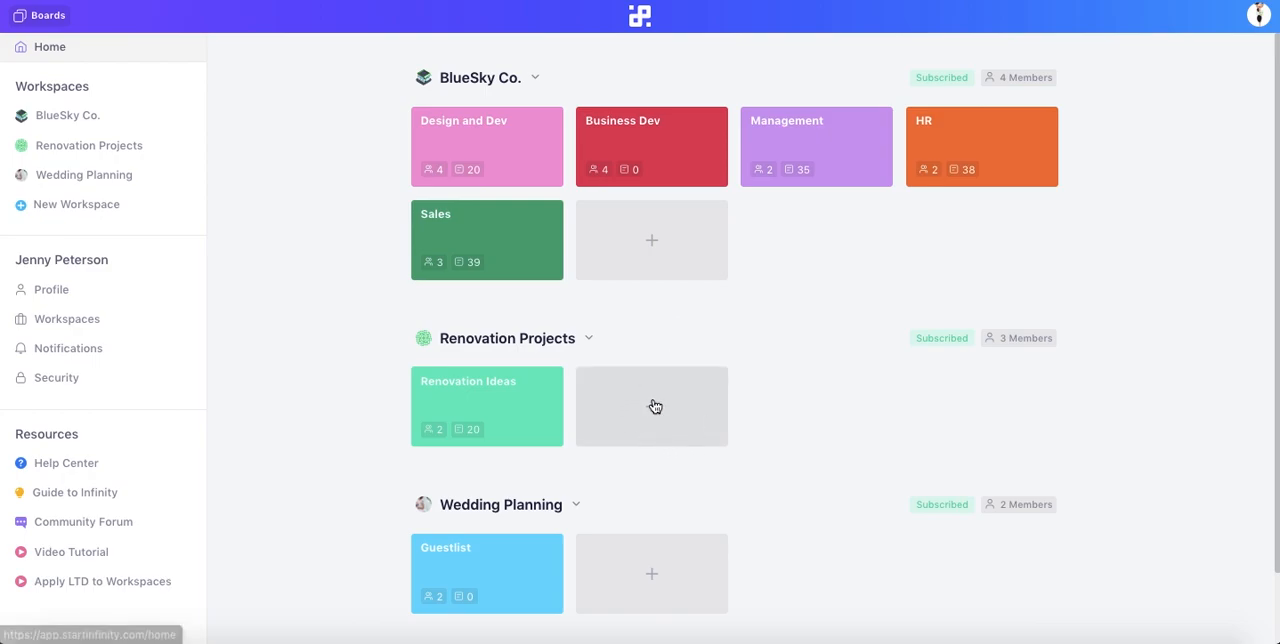
Add a new board under Renovation Projects using Import From Trello.
{"action": "left_click", "coordinate": [651, 406]}
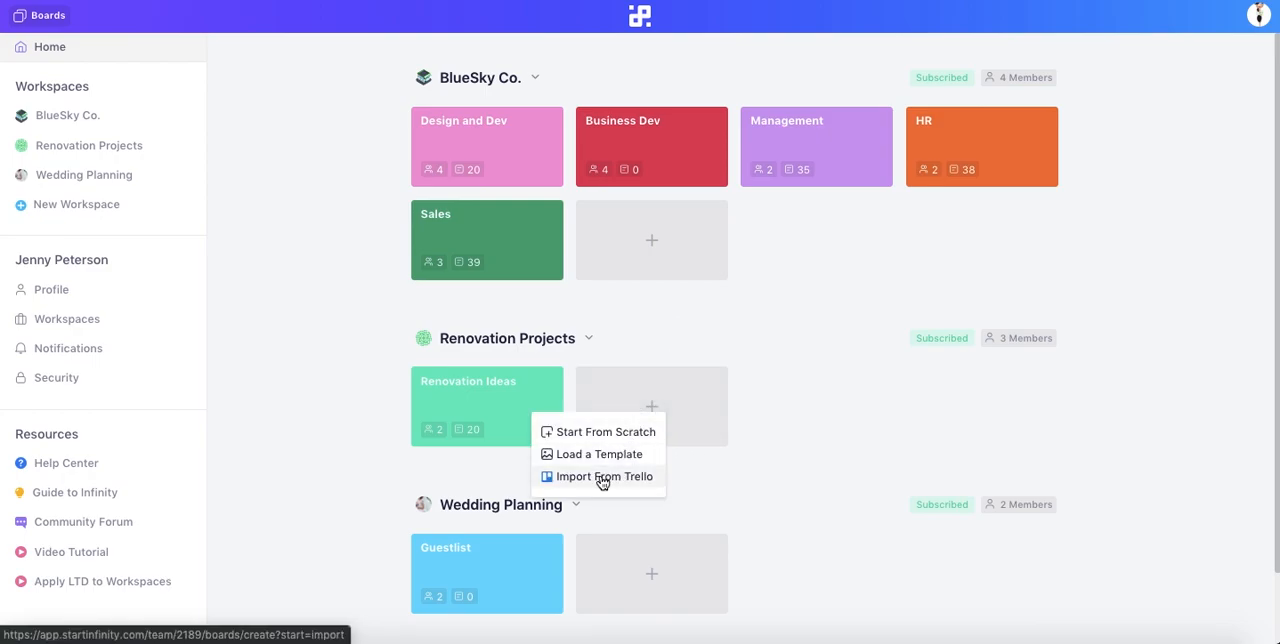
{"action": "mouse_move", "coordinate": [636, 482]}
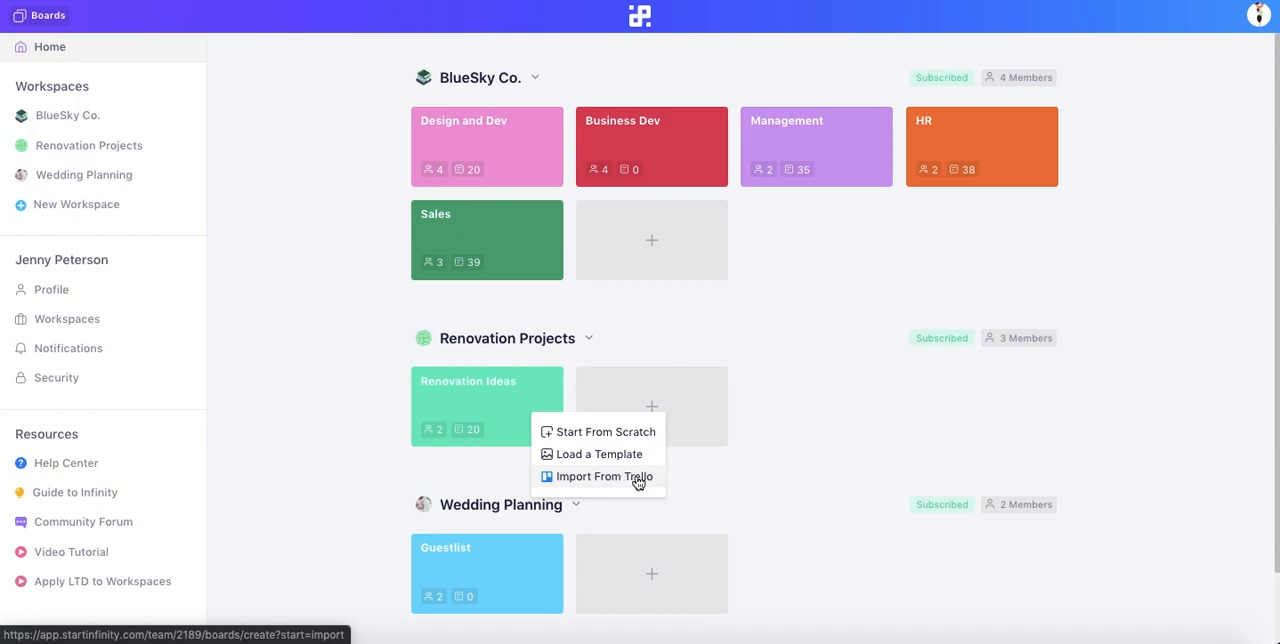
{"action": "left_click", "coordinate": [606, 431]}
{"action": "type", "text": "Kitchen Projec"}
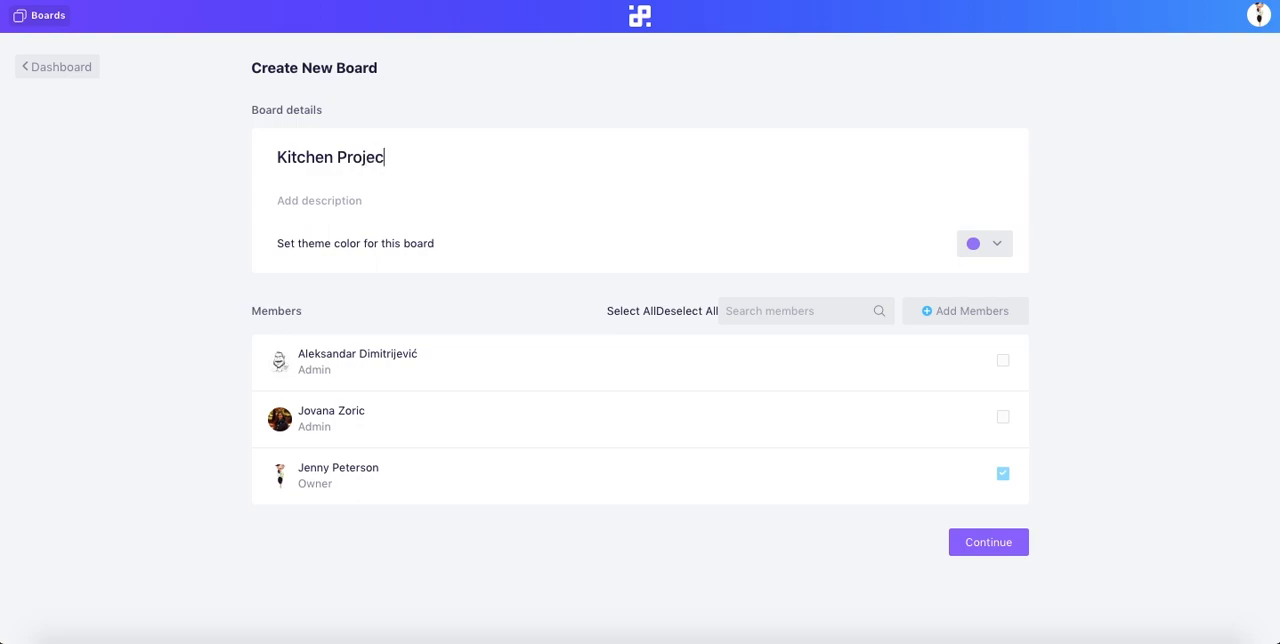
Give the Kitchen Project board an orange theme and all members, then continue.
{"action": "left_click", "coordinate": [973, 243]}
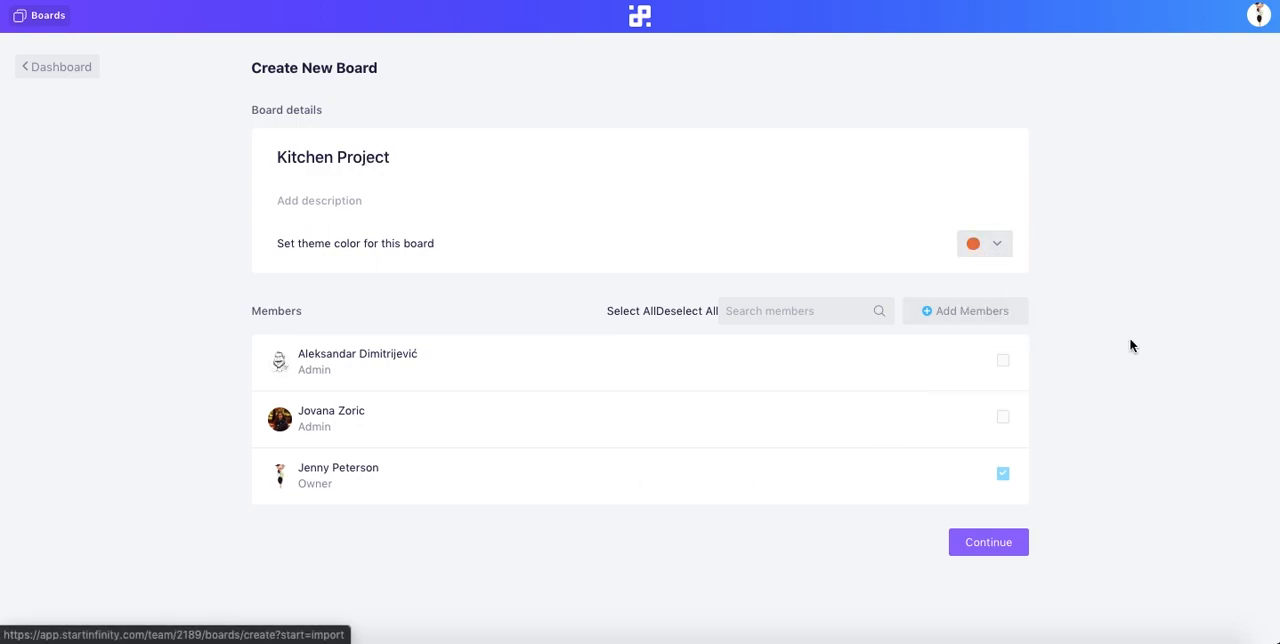
{"action": "left_click", "coordinate": [635, 311]}
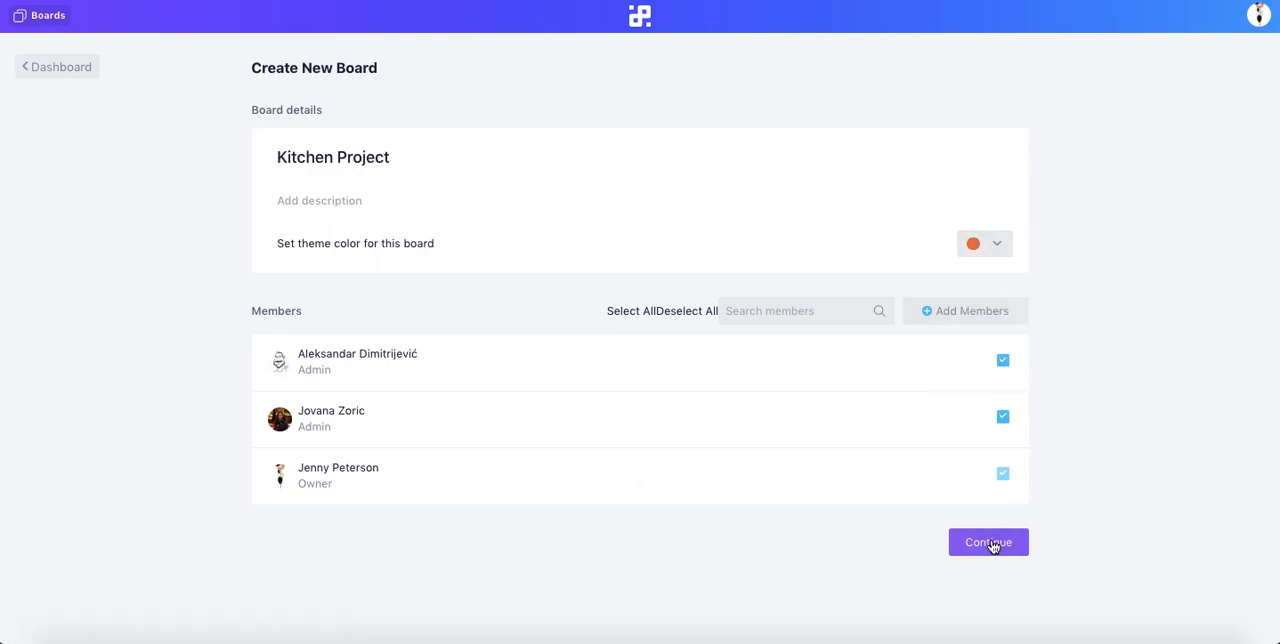
{"action": "left_click", "coordinate": [988, 542]}
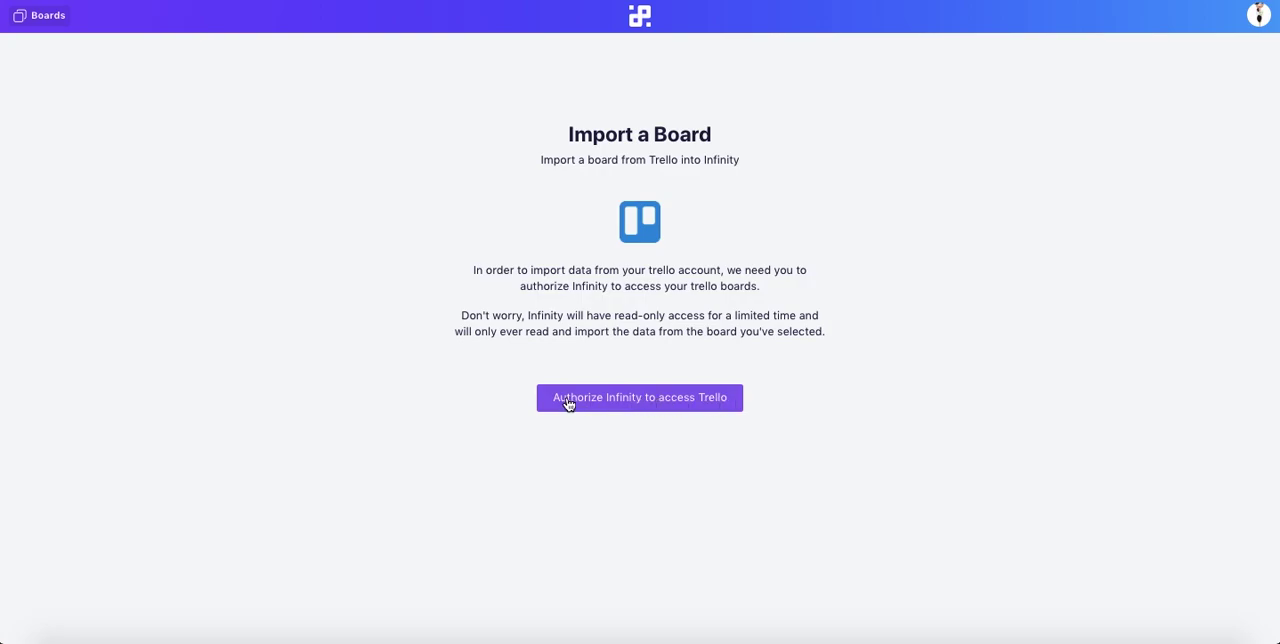
Authorize Infinity, log in to Trello and allow access to the boards.
{"action": "left_click", "coordinate": [639, 397]}
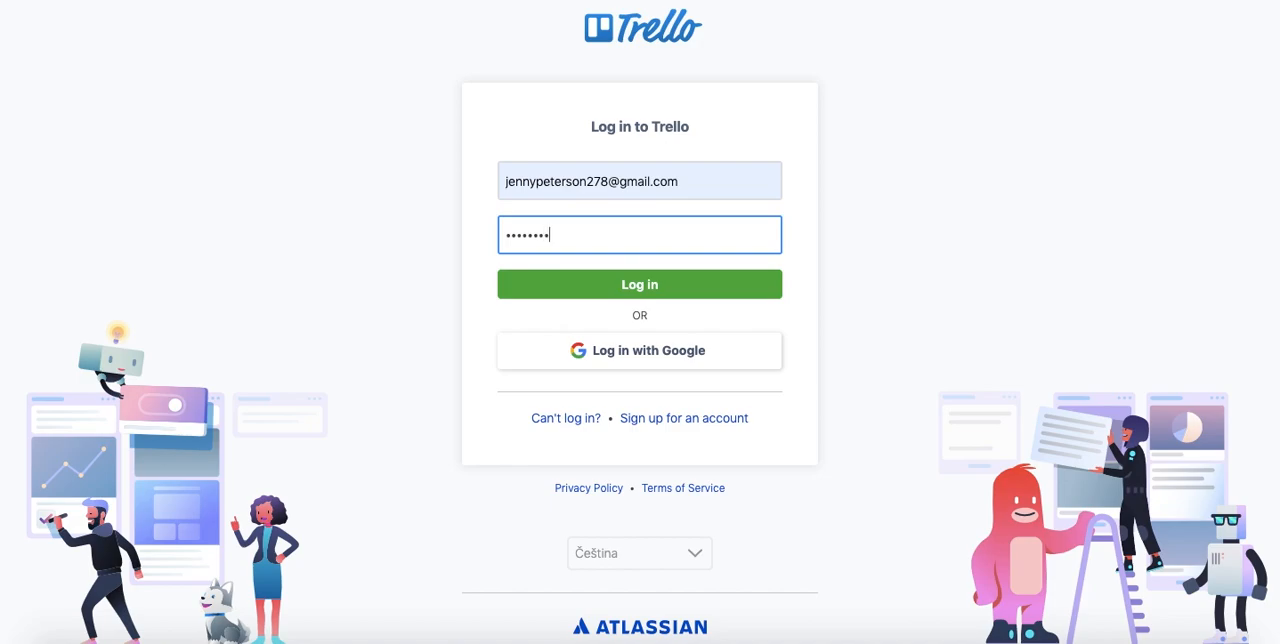
{"action": "left_click", "coordinate": [639, 284]}
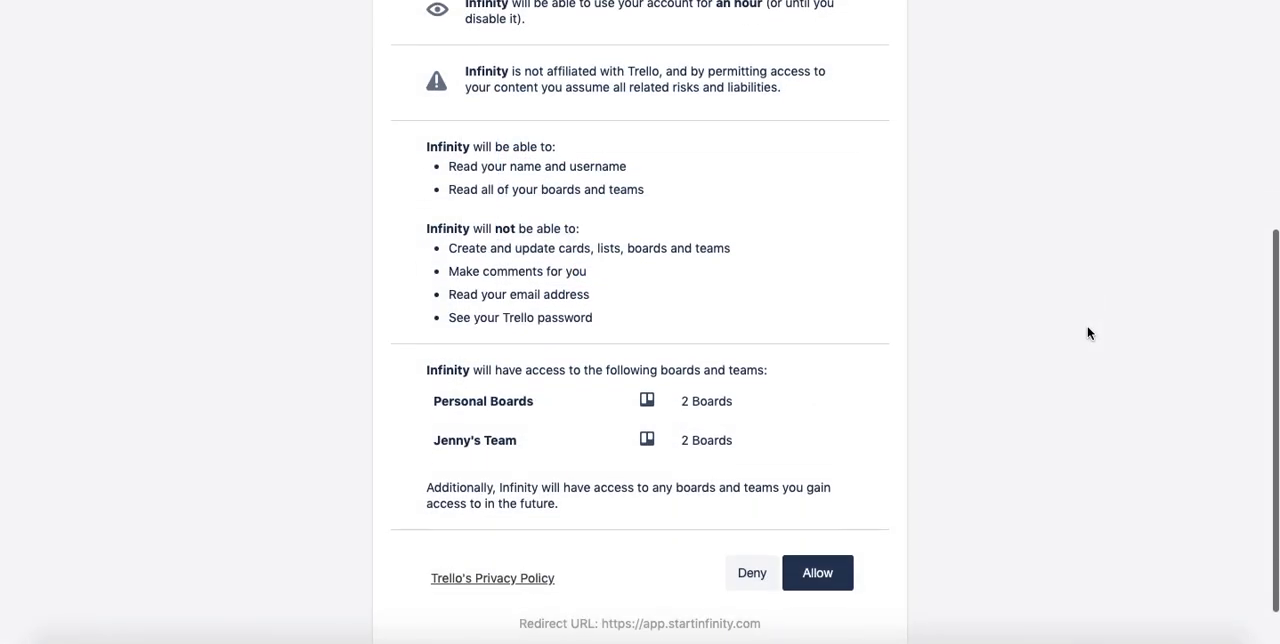
{"action": "left_click", "coordinate": [818, 562]}
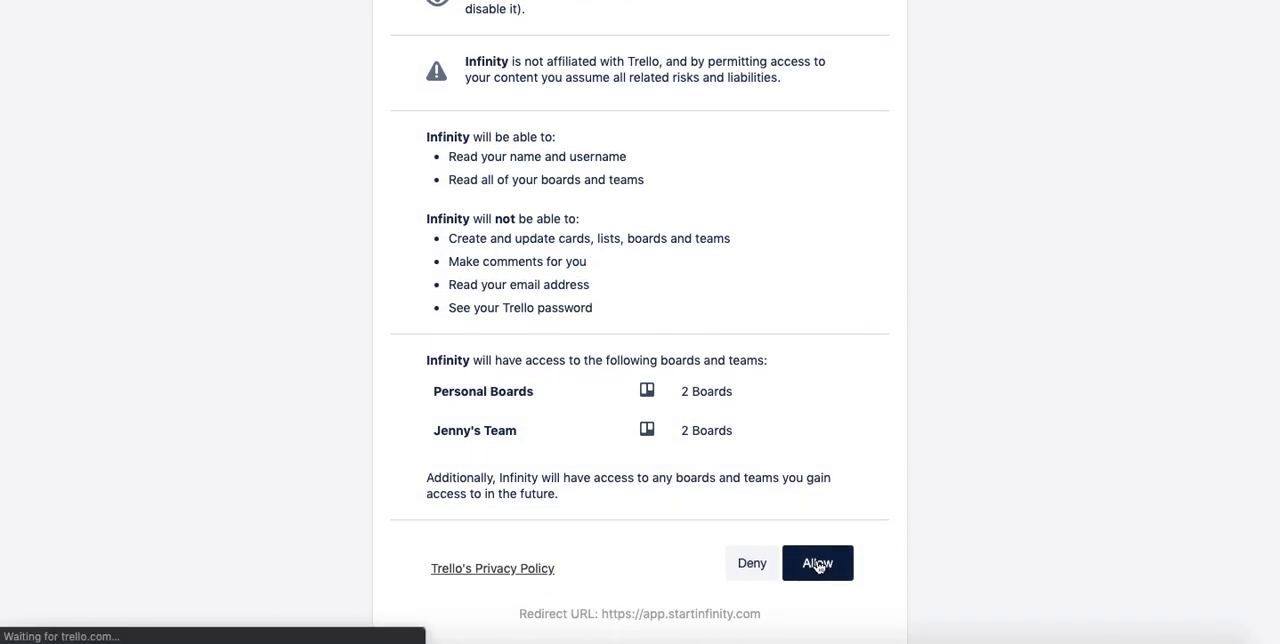
{"action": "left_click", "coordinate": [818, 563]}
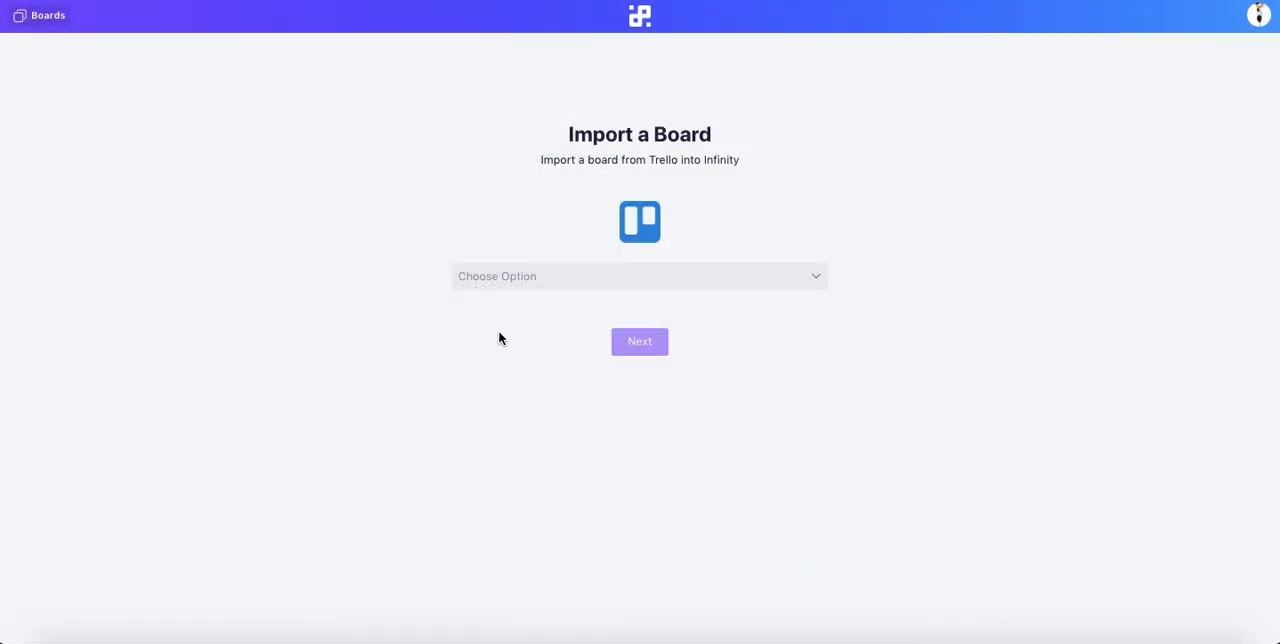
Pick Kitchen Project from the Choose Option board dropdown.
{"action": "left_click", "coordinate": [639, 276]}
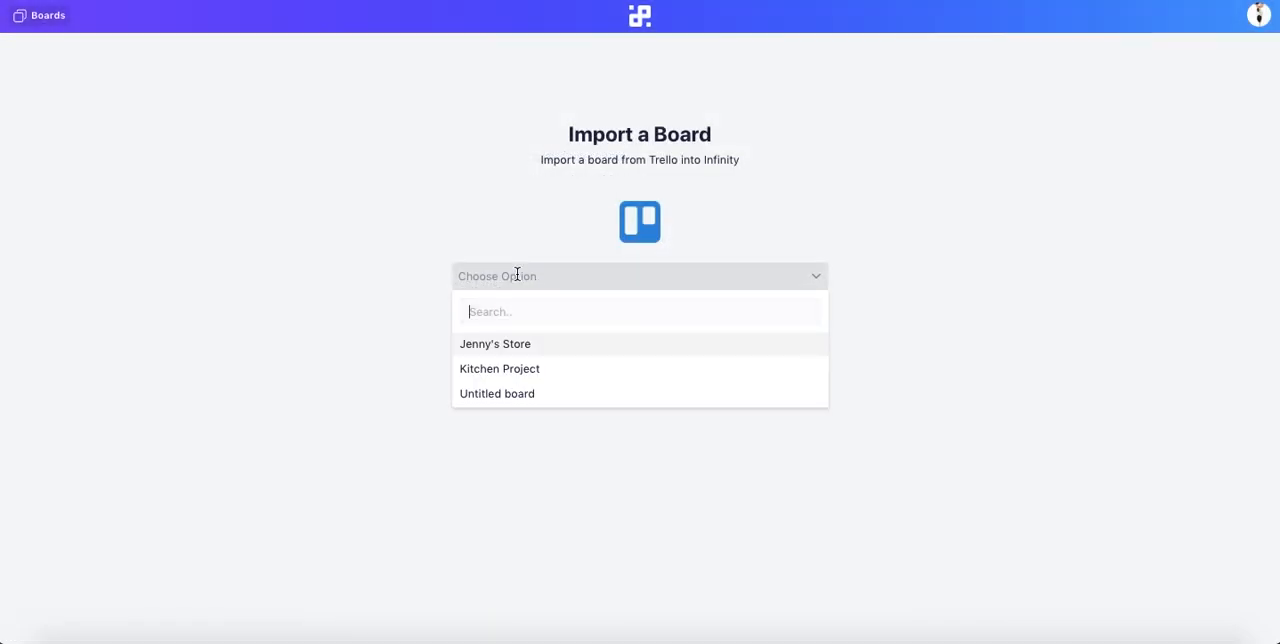
{"action": "mouse_move", "coordinate": [483, 377]}
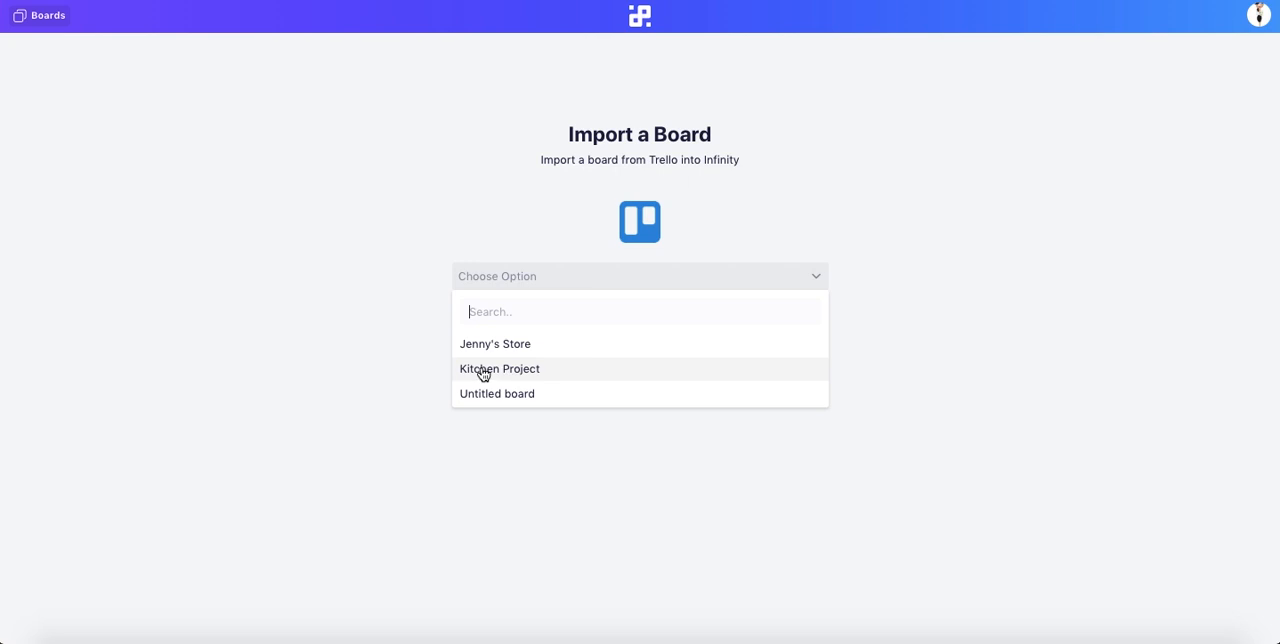
{"action": "mouse_move", "coordinate": [524, 375]}
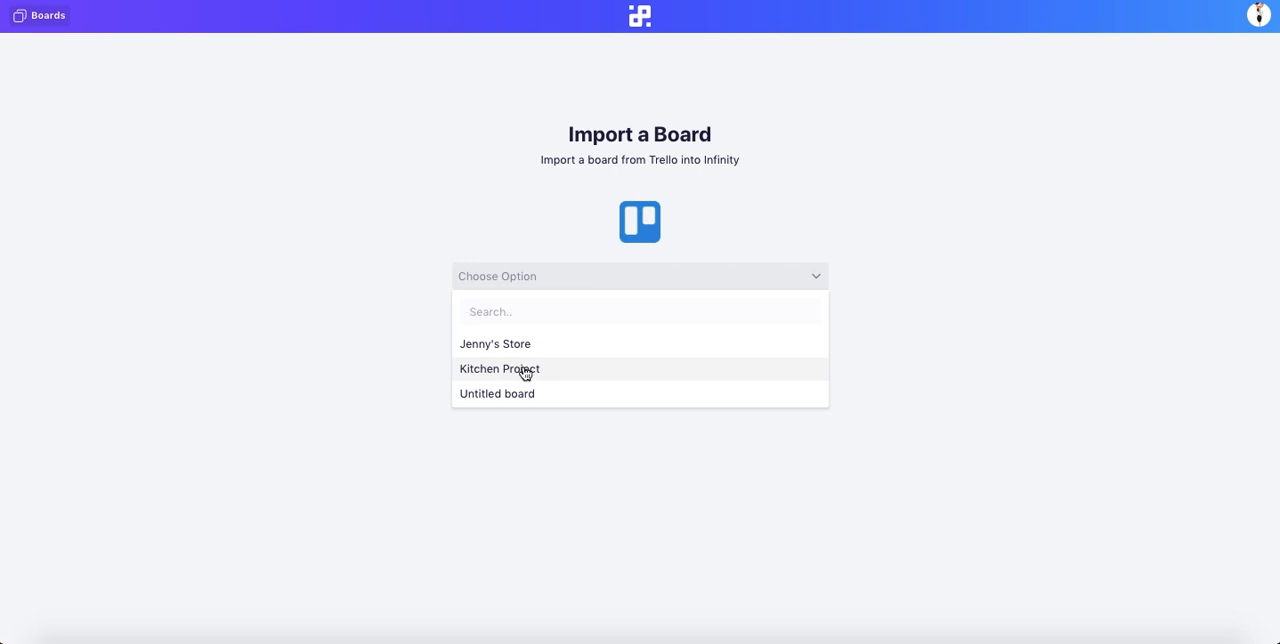
{"action": "left_click", "coordinate": [498, 369]}
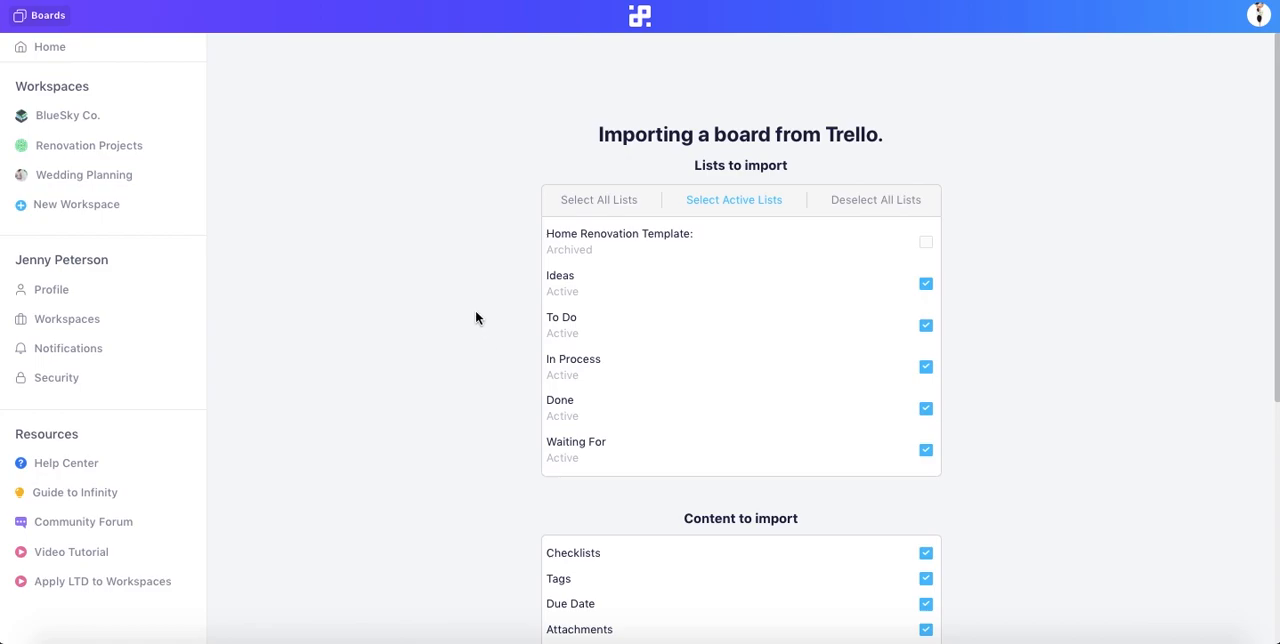
{"action": "mouse_move", "coordinate": [500, 213]}
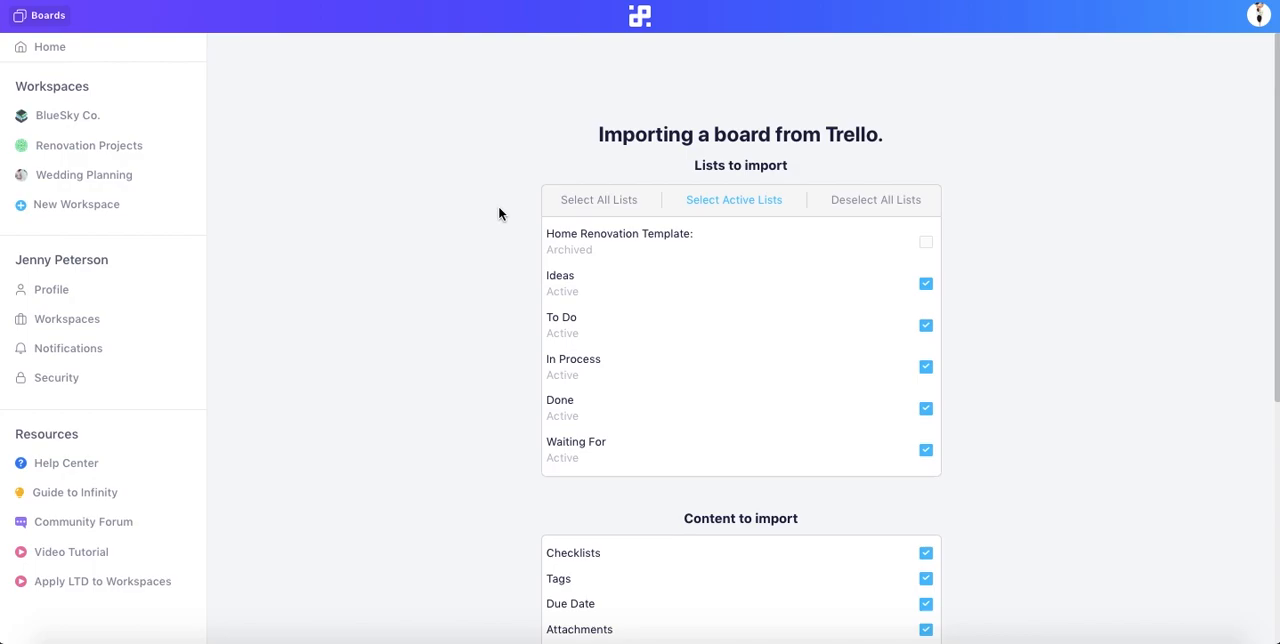
{"action": "mouse_move", "coordinate": [508, 334]}
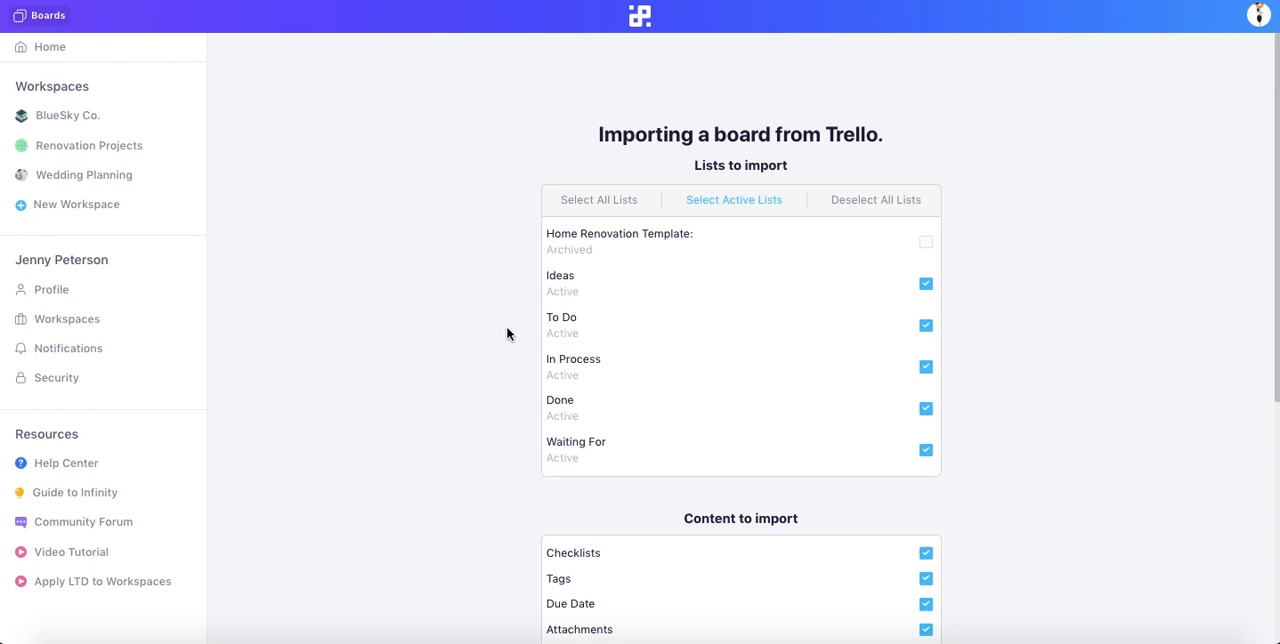
{"action": "mouse_move", "coordinate": [996, 496]}
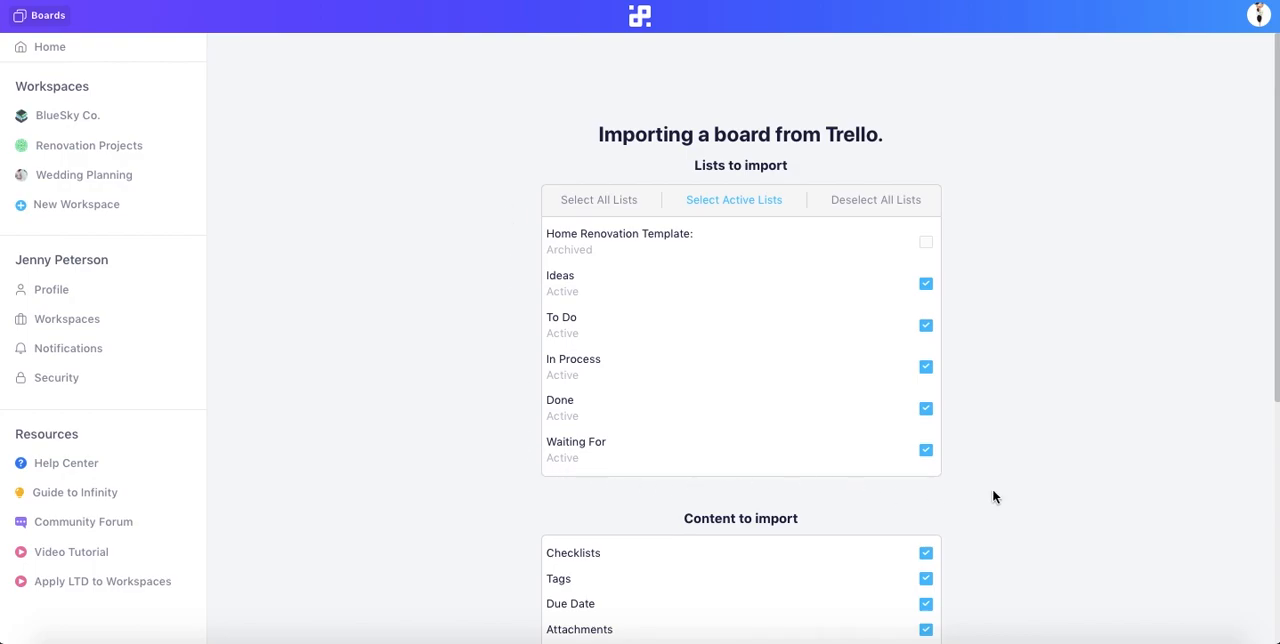
{"action": "mouse_move", "coordinate": [1051, 445]}
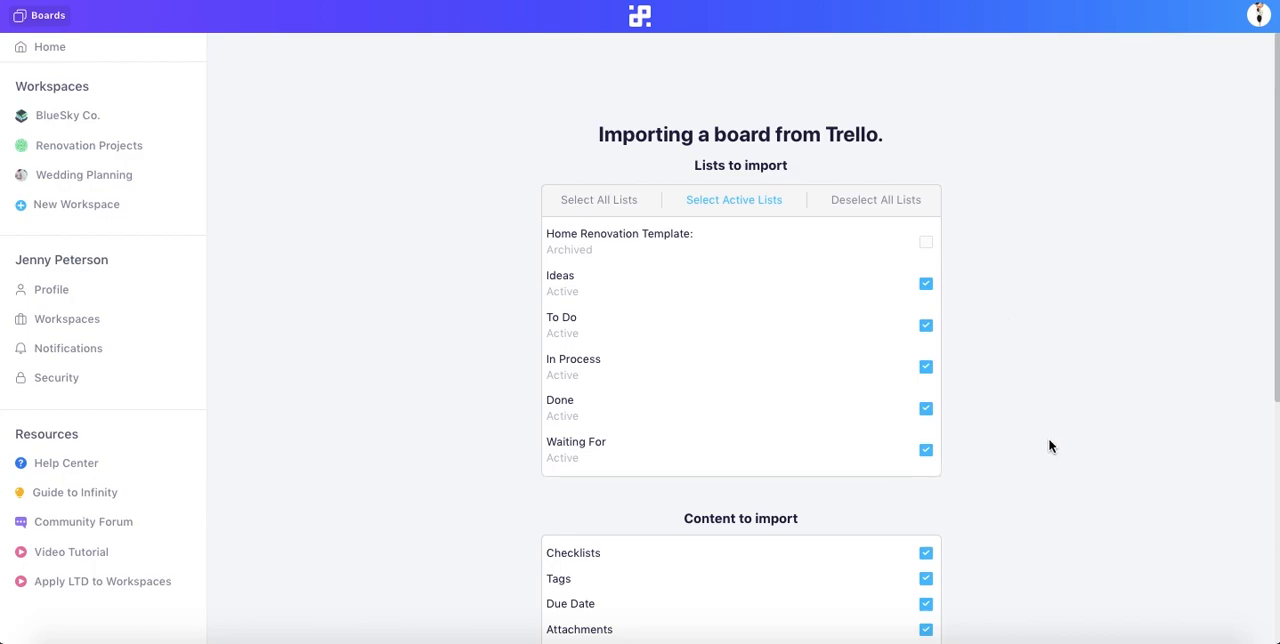
Scroll to Content to import and check Attachments, reviewing member matches.
{"action": "scroll", "scroll_direction": "down", "scroll_amount": 3}
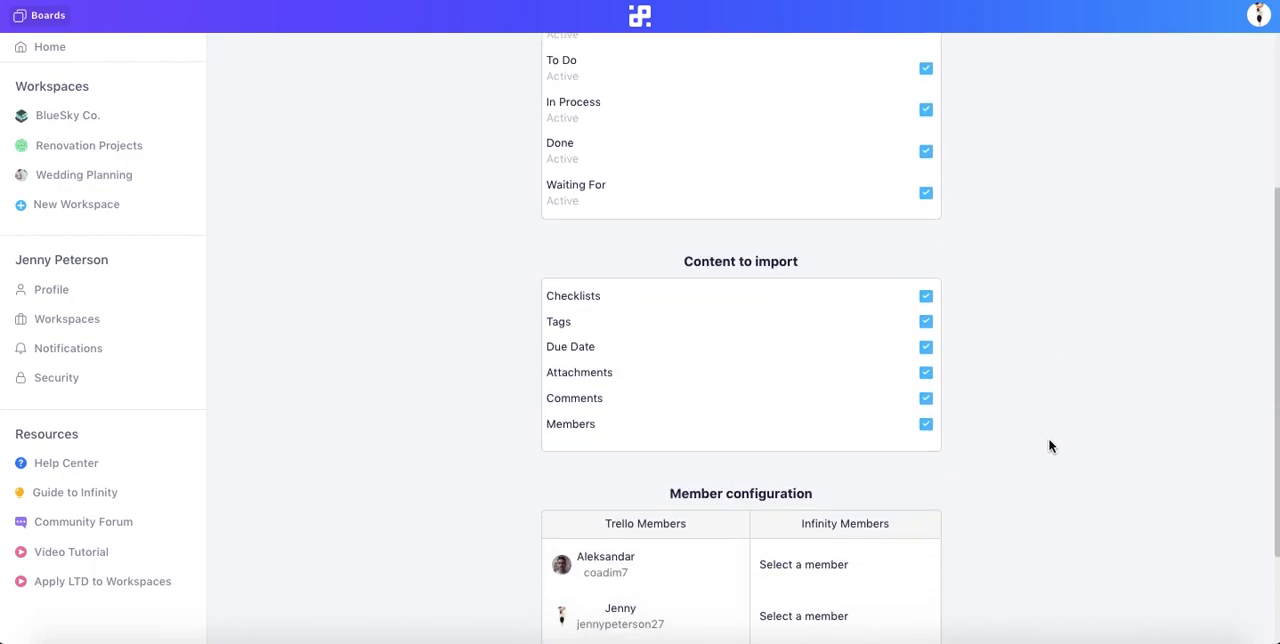
{"action": "scroll", "scroll_direction": "down", "scroll_amount": 3}
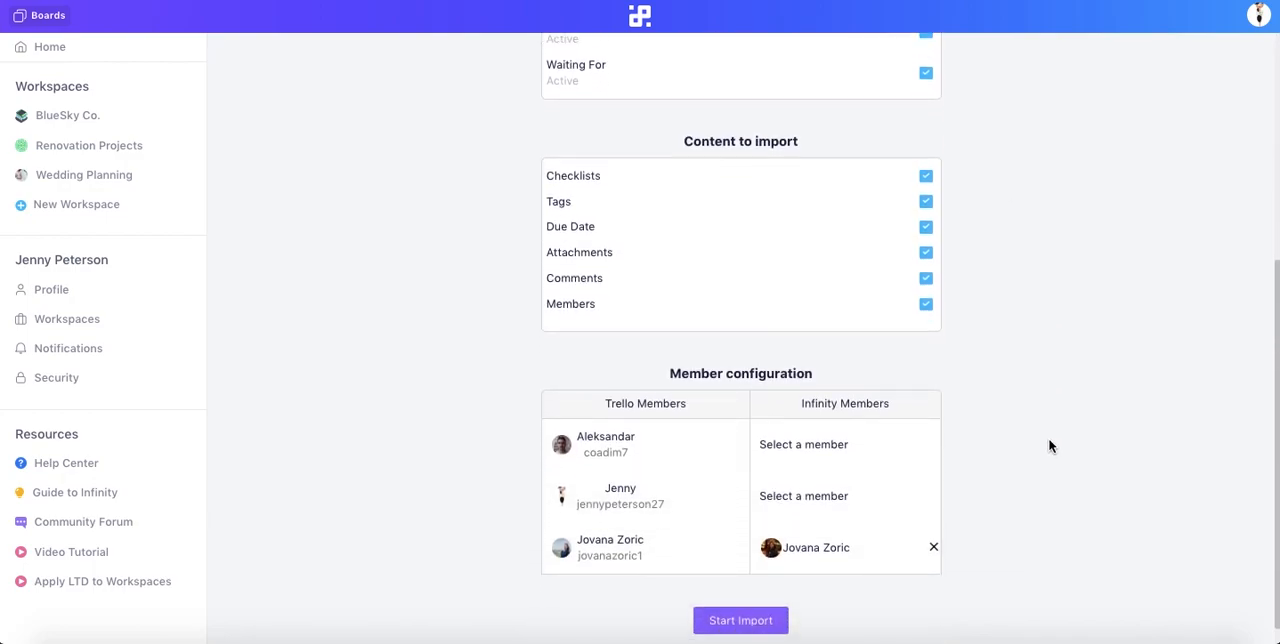
{"action": "mouse_move", "coordinate": [745, 261]}
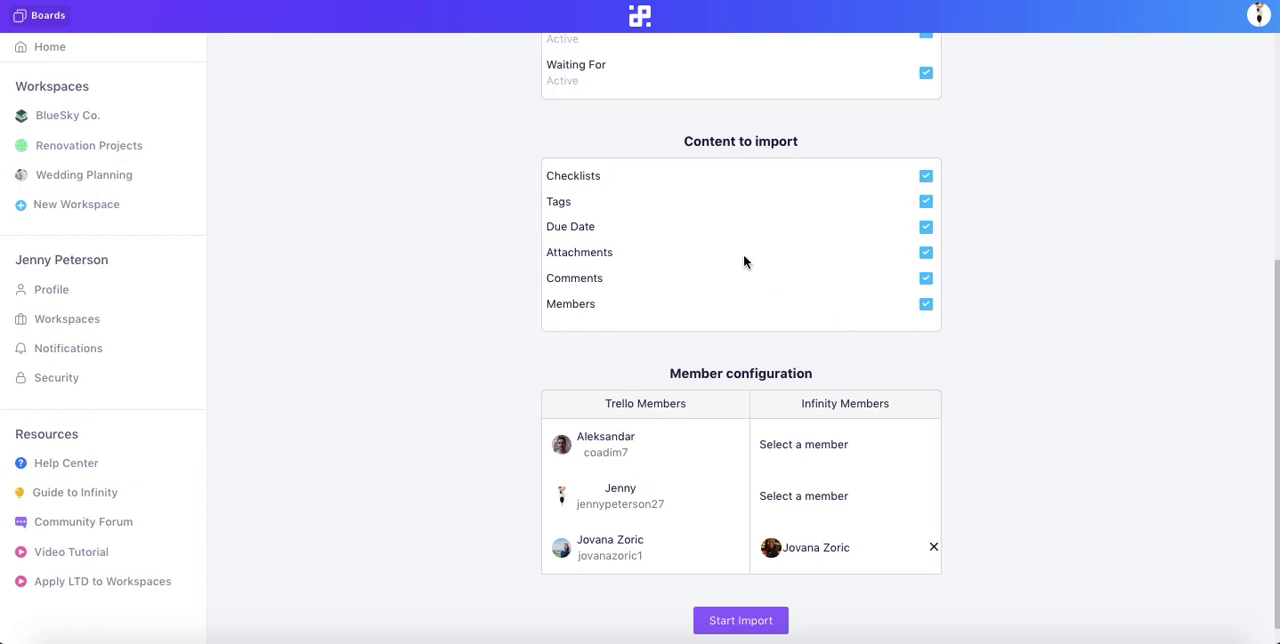
{"action": "mouse_move", "coordinate": [735, 197]}
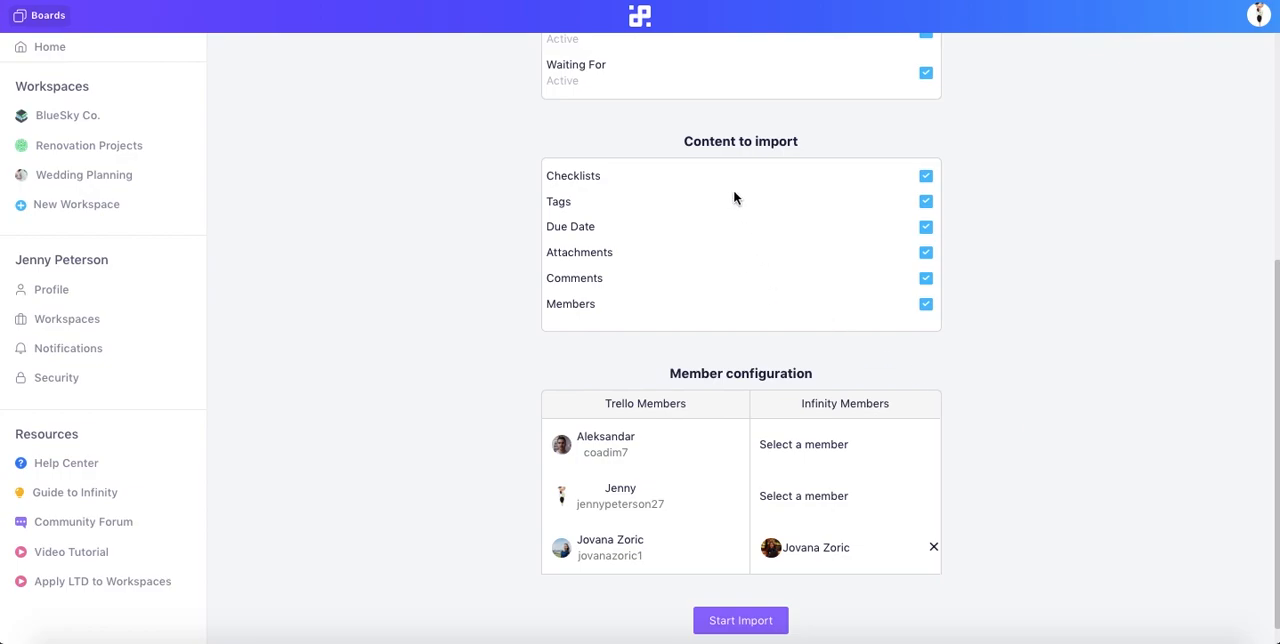
{"action": "mouse_move", "coordinate": [521, 178]}
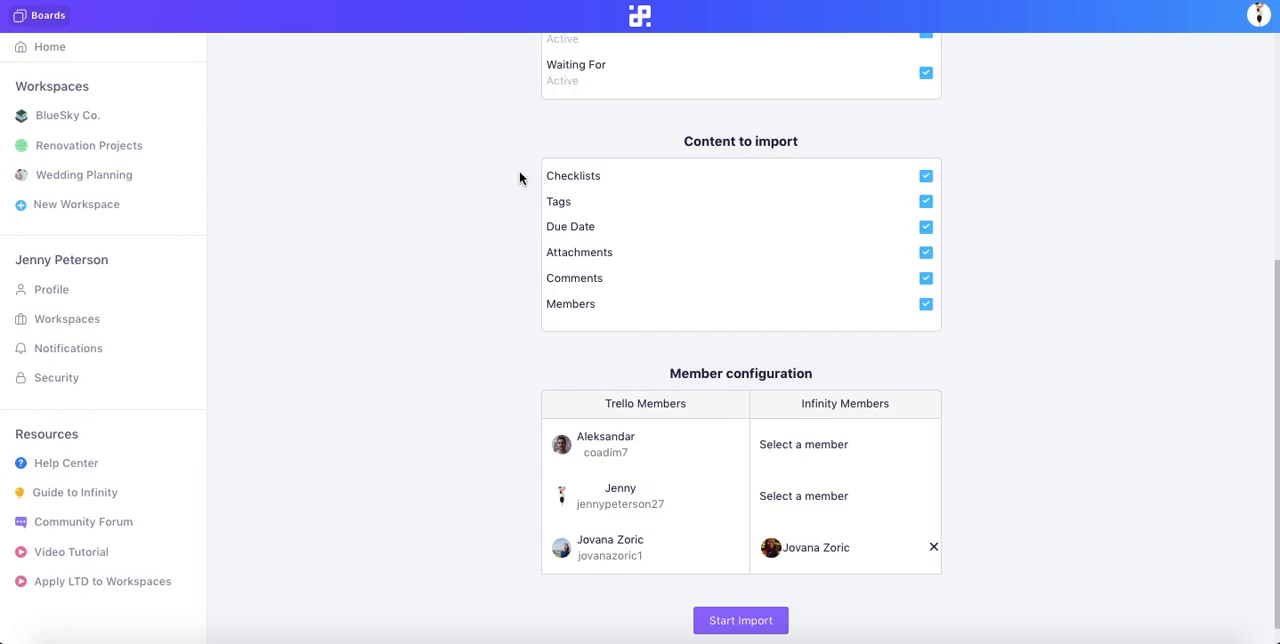
{"action": "mouse_move", "coordinate": [520, 230]}
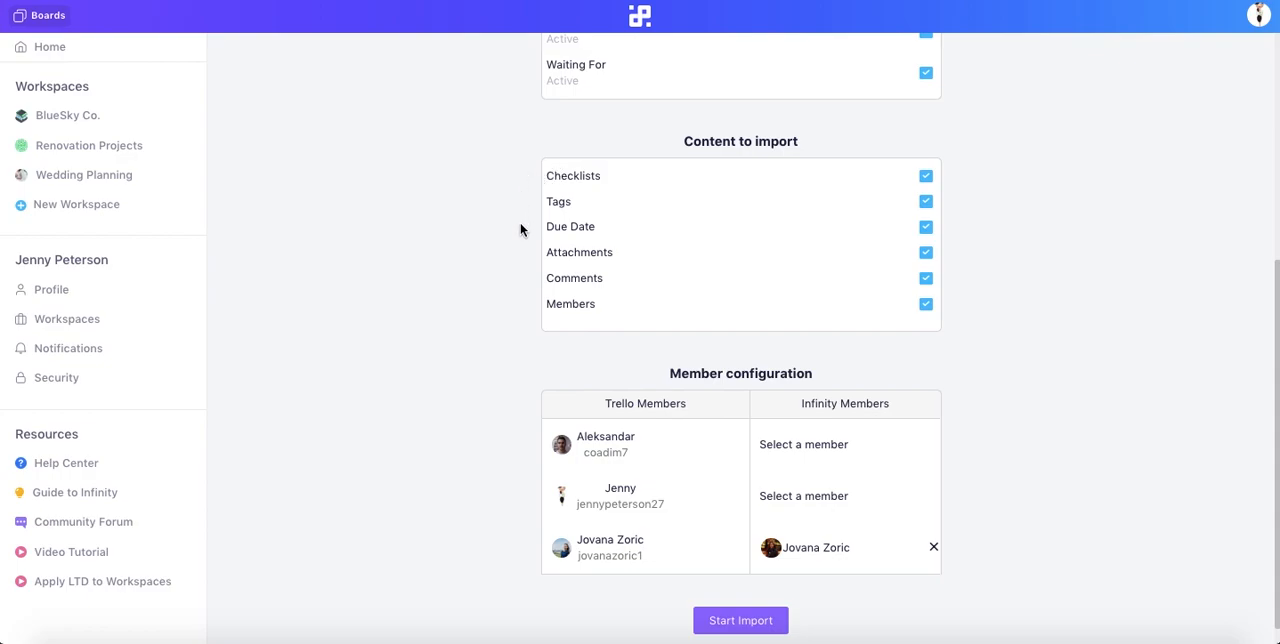
{"action": "mouse_move", "coordinate": [726, 224]}
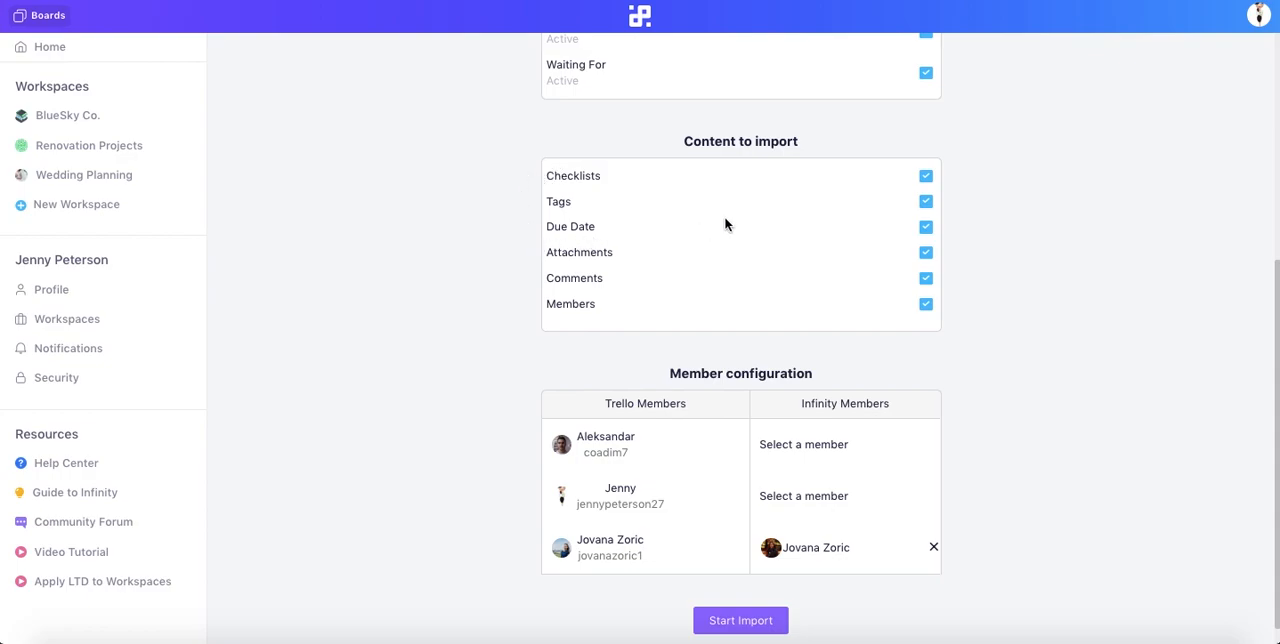
{"action": "mouse_move", "coordinate": [982, 246]}
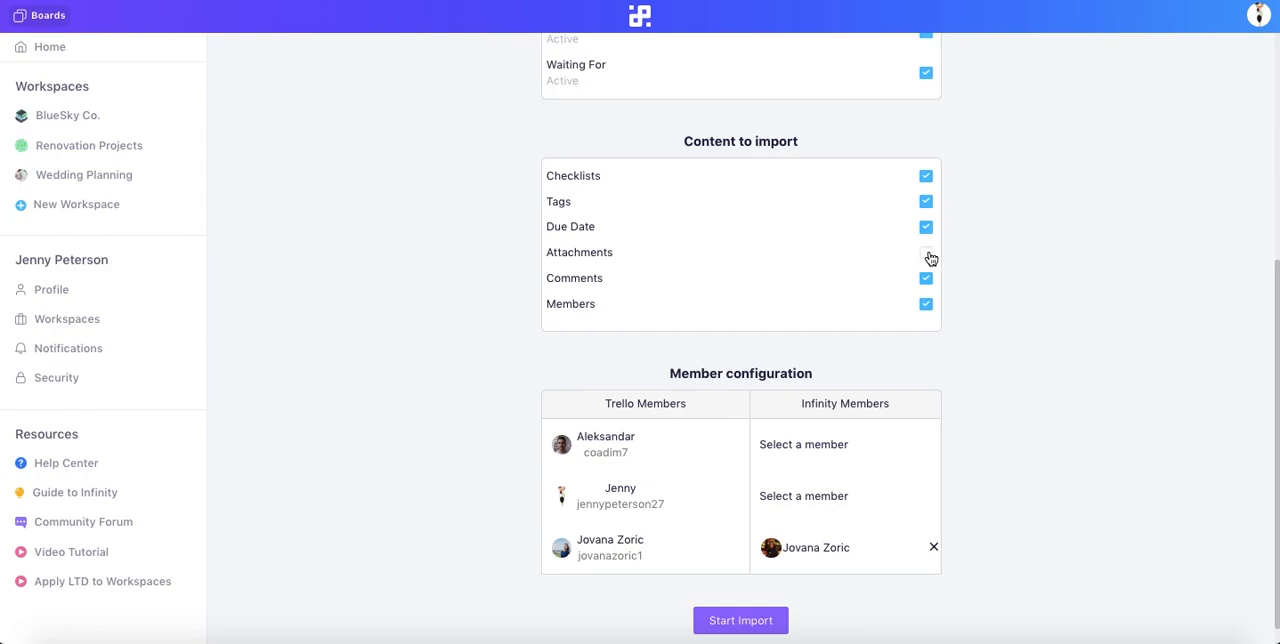
{"action": "left_click", "coordinate": [925, 252]}
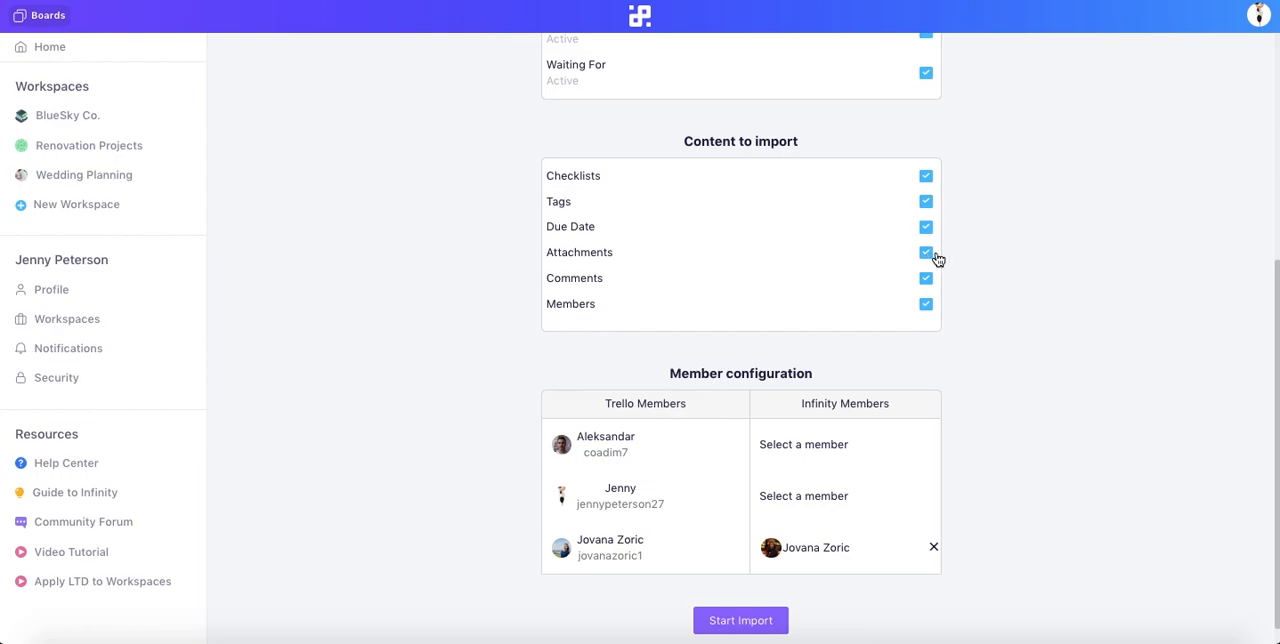
{"action": "mouse_move", "coordinate": [1001, 435]}
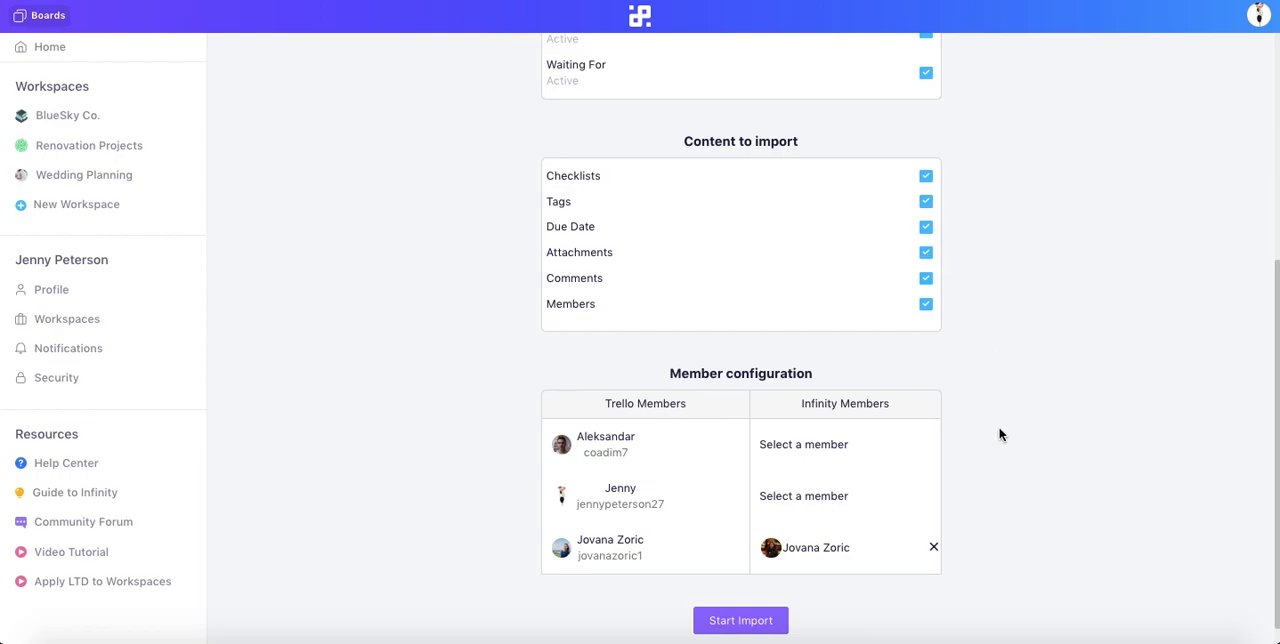
{"action": "mouse_move", "coordinate": [979, 439]}
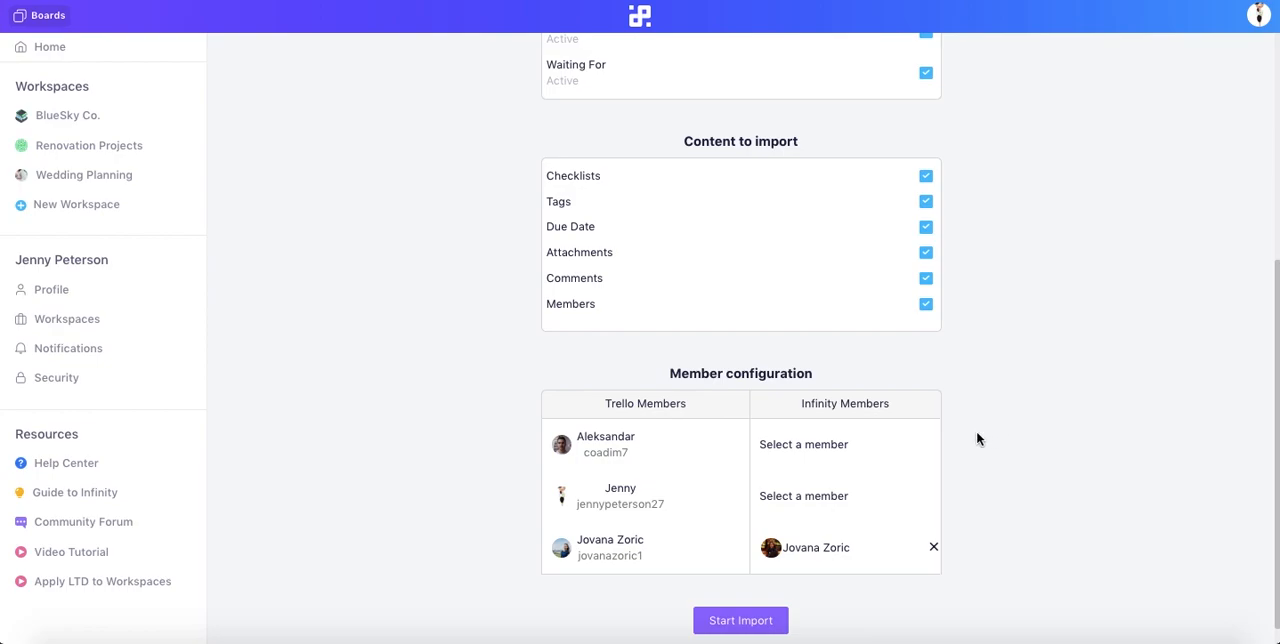
{"action": "mouse_move", "coordinate": [789, 452]}
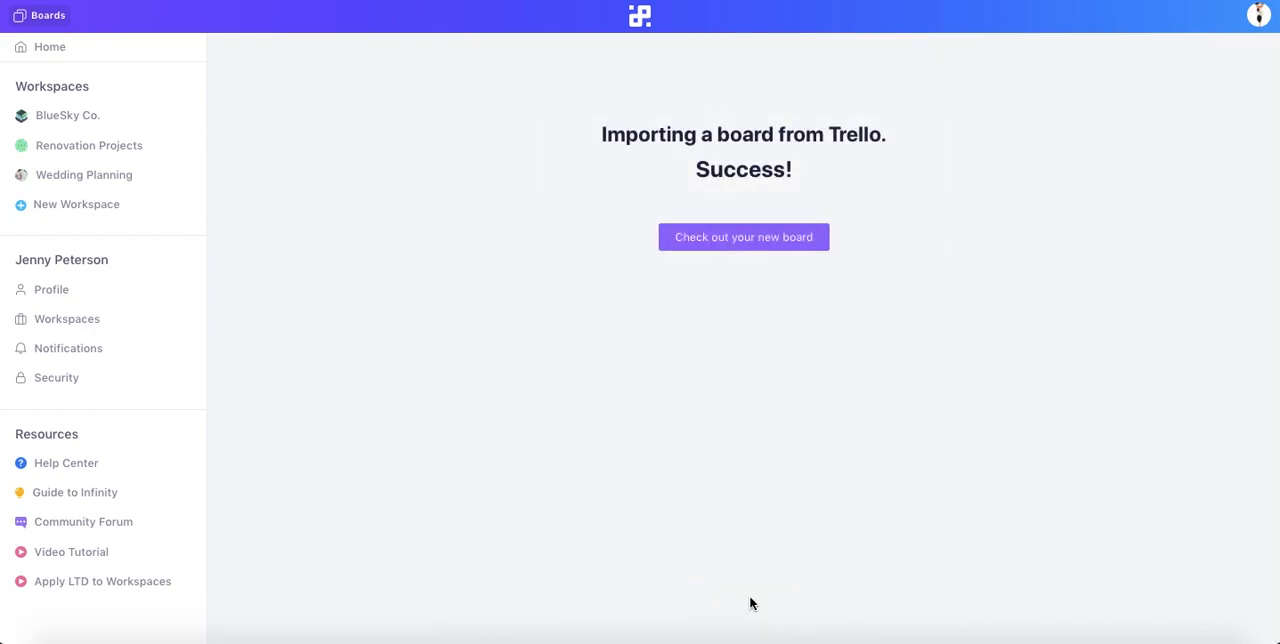
{"action": "mouse_move", "coordinate": [735, 230]}
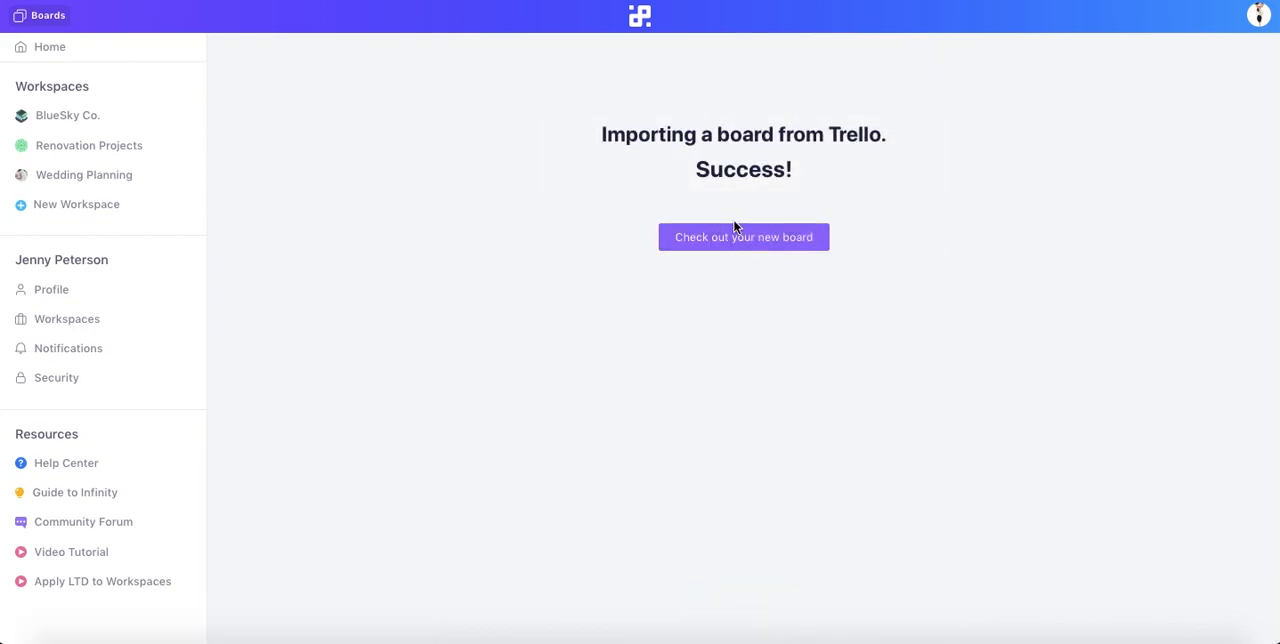
Open the imported Kitchen Project board from the Success page.
{"action": "left_click", "coordinate": [743, 237]}
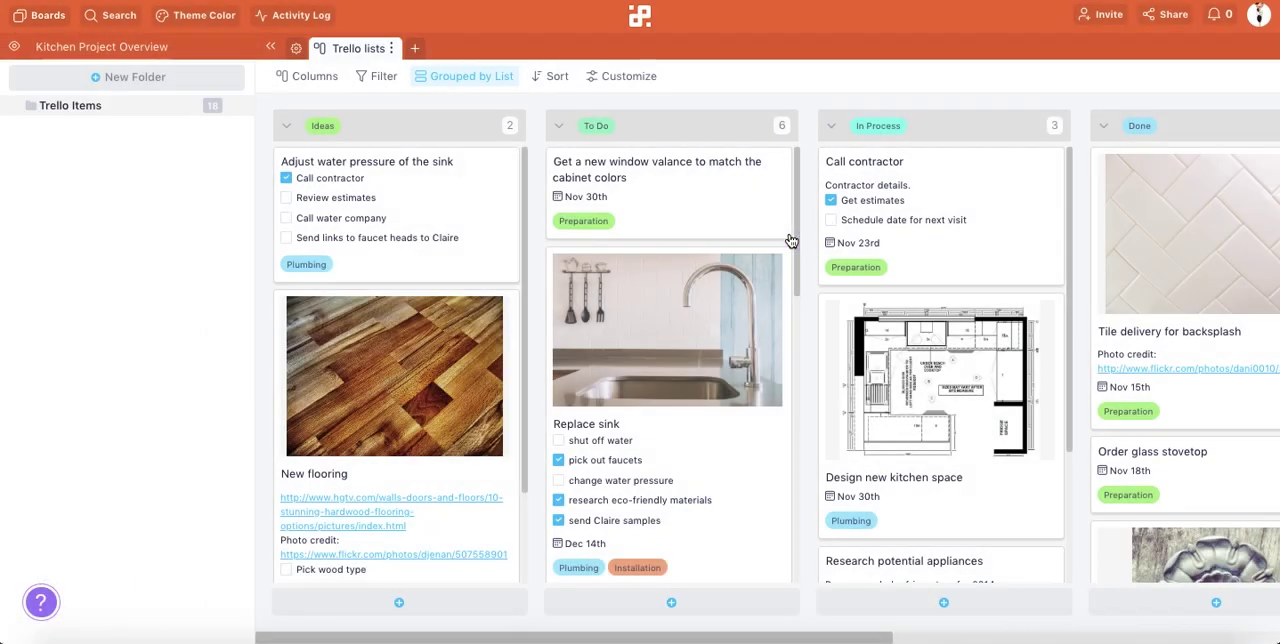